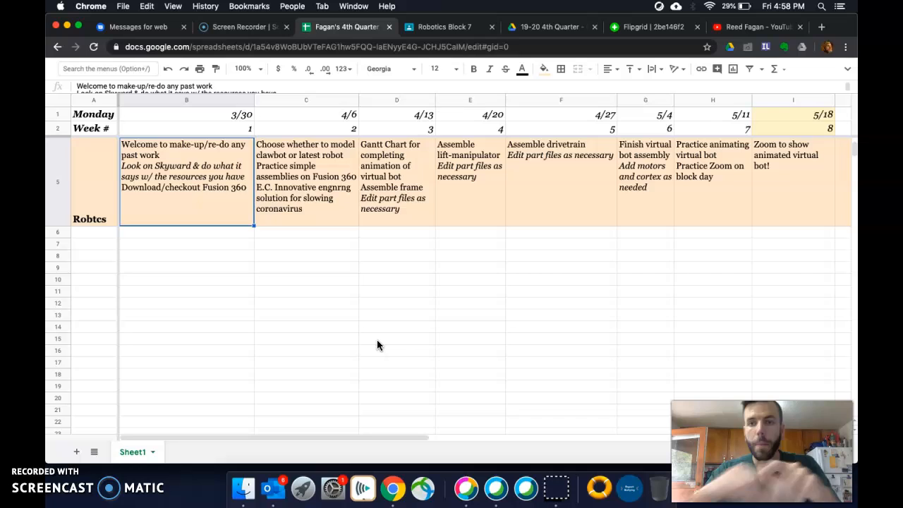
- Zoom the 4th-quarter robotics plan to 125% so weekly tasks read easily
click(793, 176)
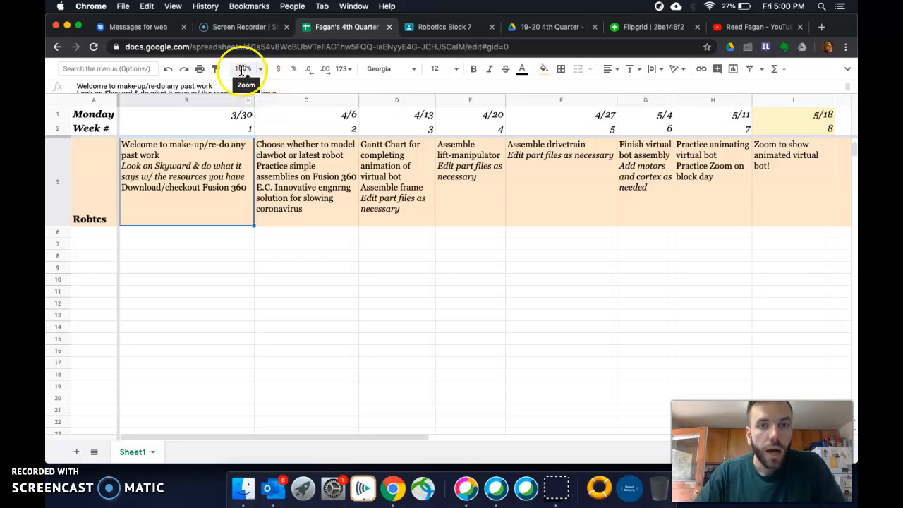
click(243, 68)
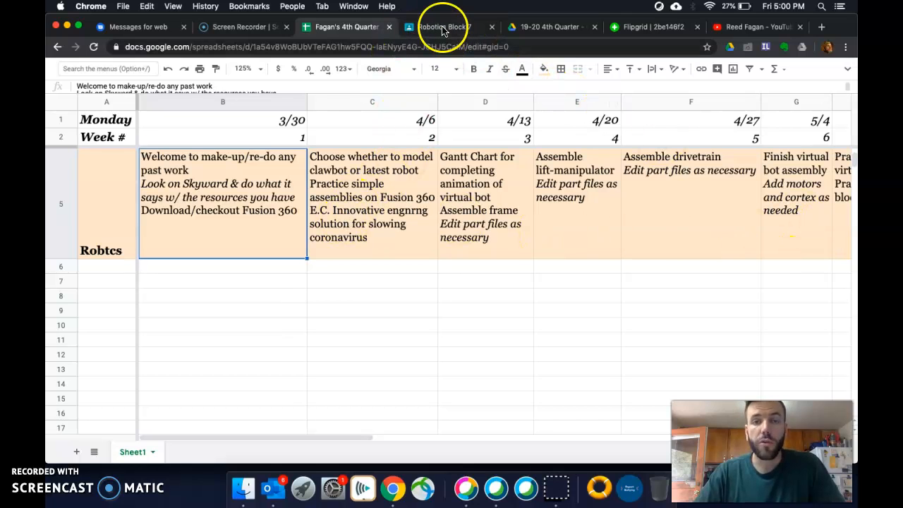
- Show the Robotics Block 7 stream scrolled to posted materials like Plans for the 4th Quarter
click(443, 27)
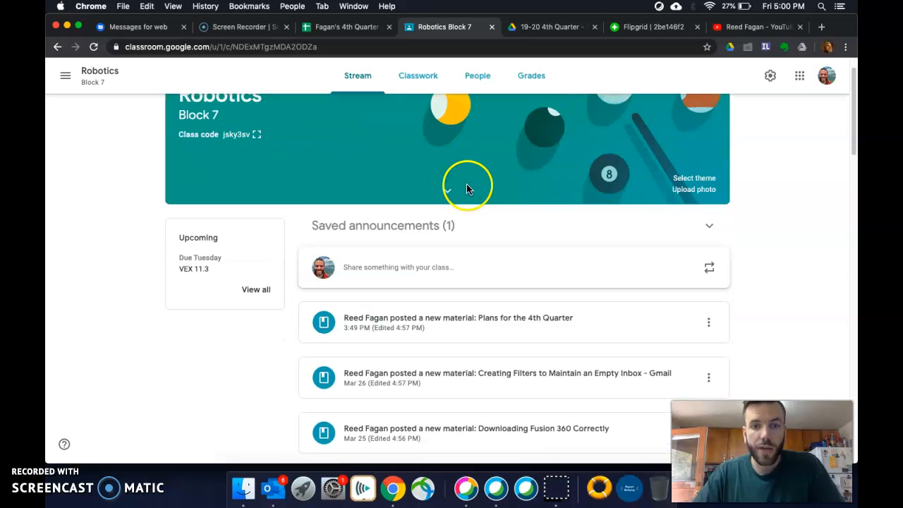
scroll(down, 3)
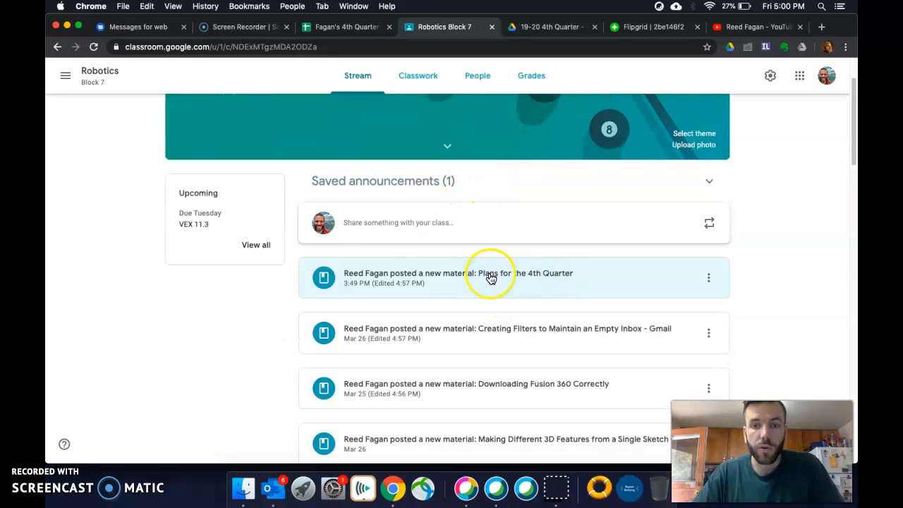
scroll(down, 3)
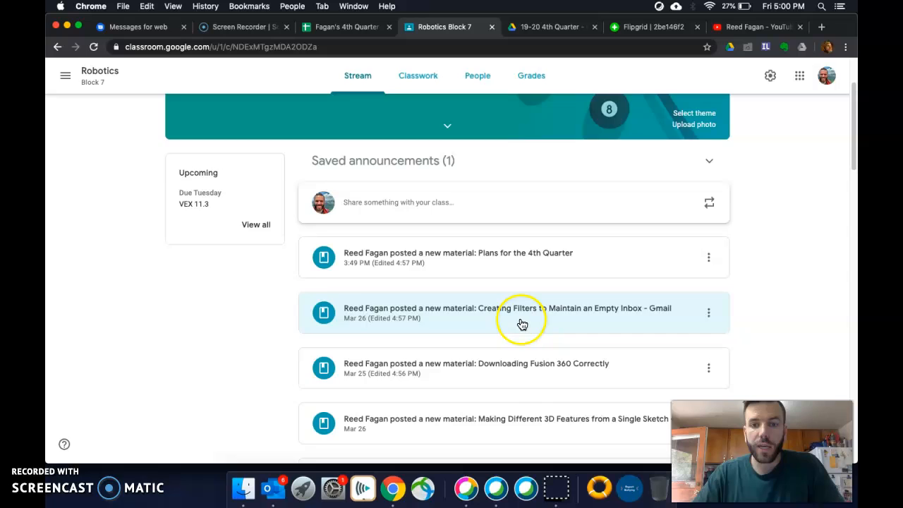
scroll(down, 3)
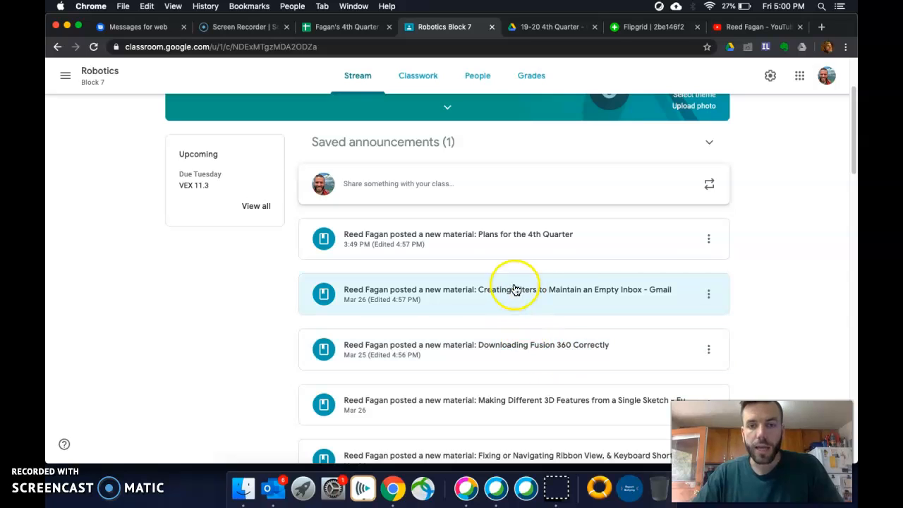
mouse_move(577, 299)
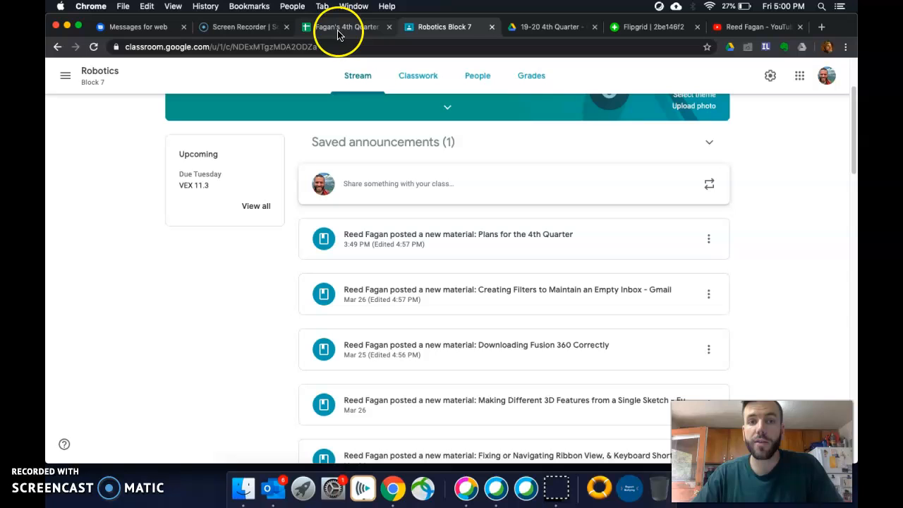
mouse_move(341, 27)
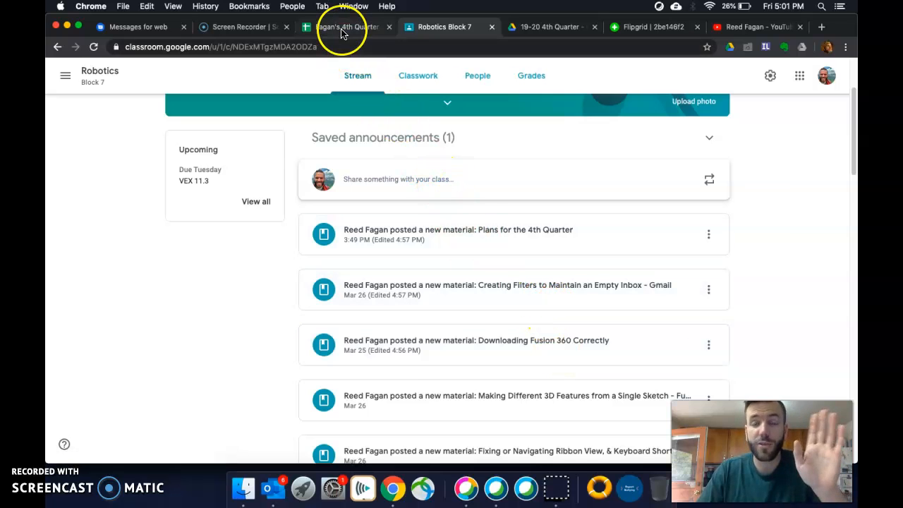
- Return to the 4th Quarter plan spreadsheet showing weekly tasks from 3/30
click(346, 27)
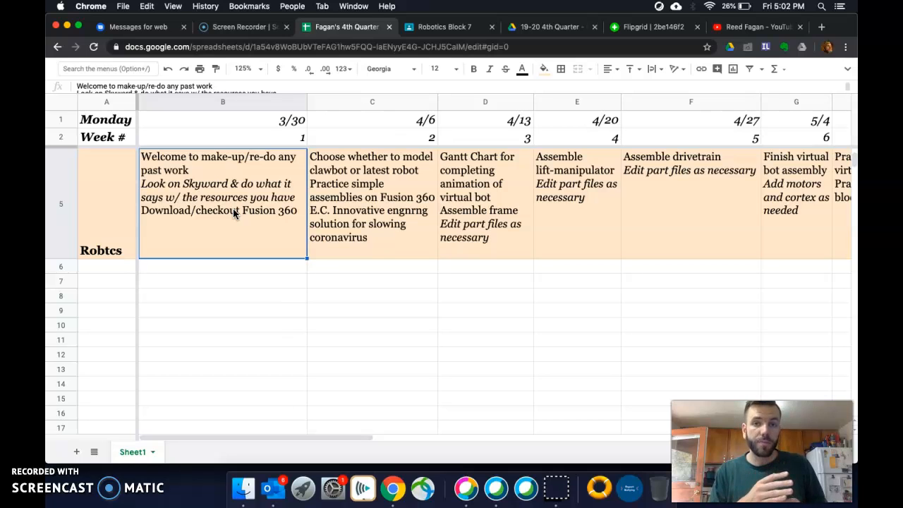
mouse_move(741, 214)
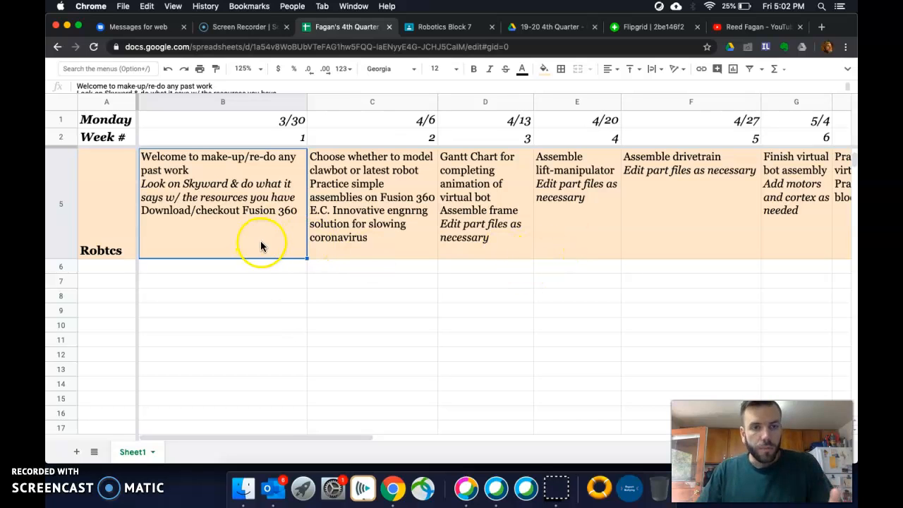
mouse_move(285, 219)
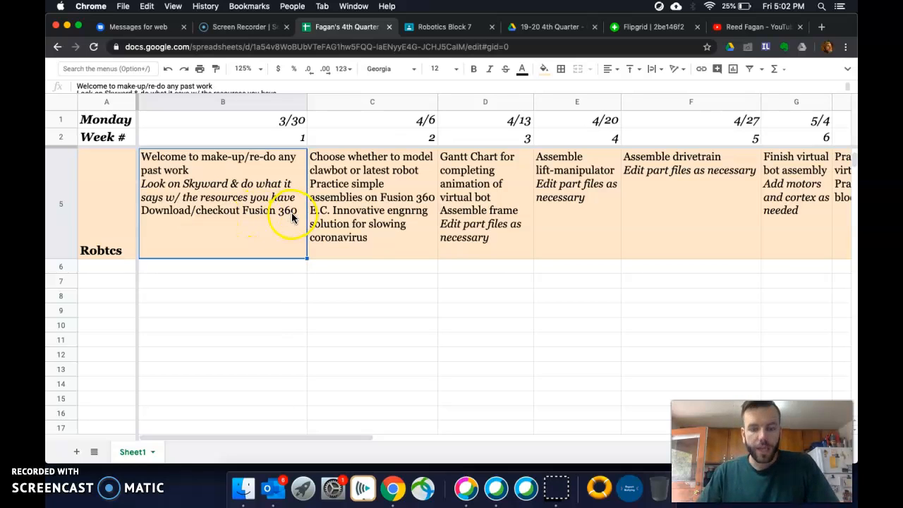
- View the Downloading Fusion 360 Correctly post in the Robotics Block 7 stream
click(443, 27)
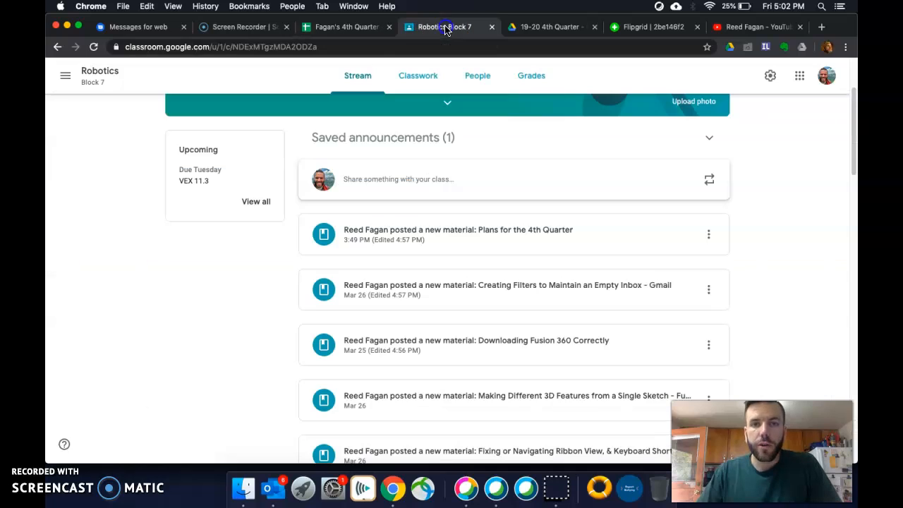
click(477, 340)
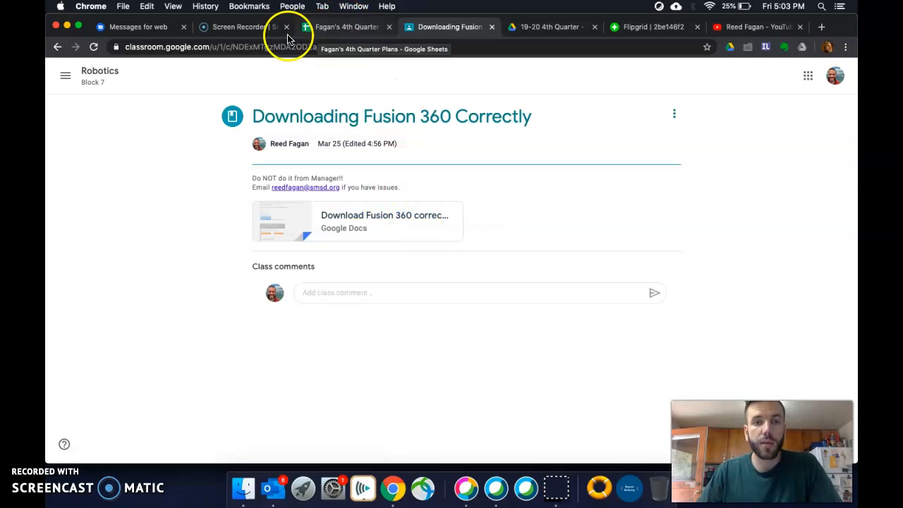
- Return to the 4th Quarter plan to review the week 2 and week 3 tasks
click(345, 27)
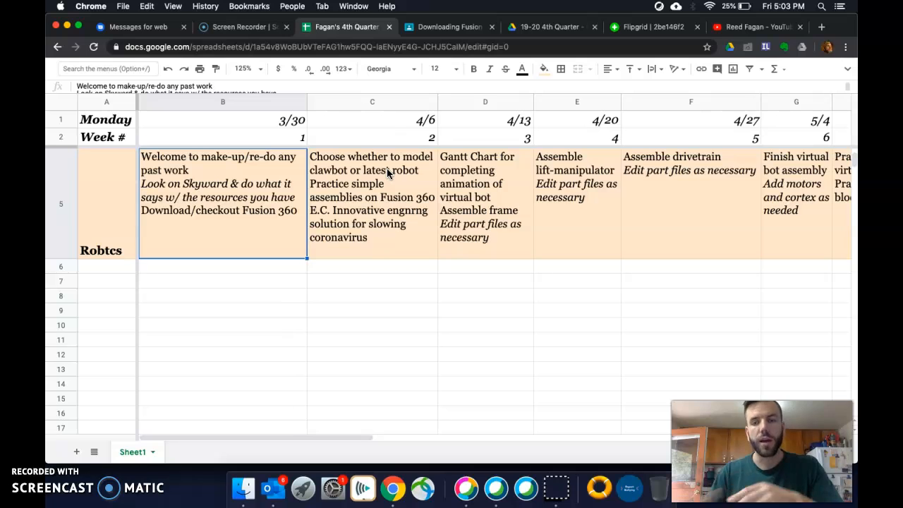
mouse_move(438, 172)
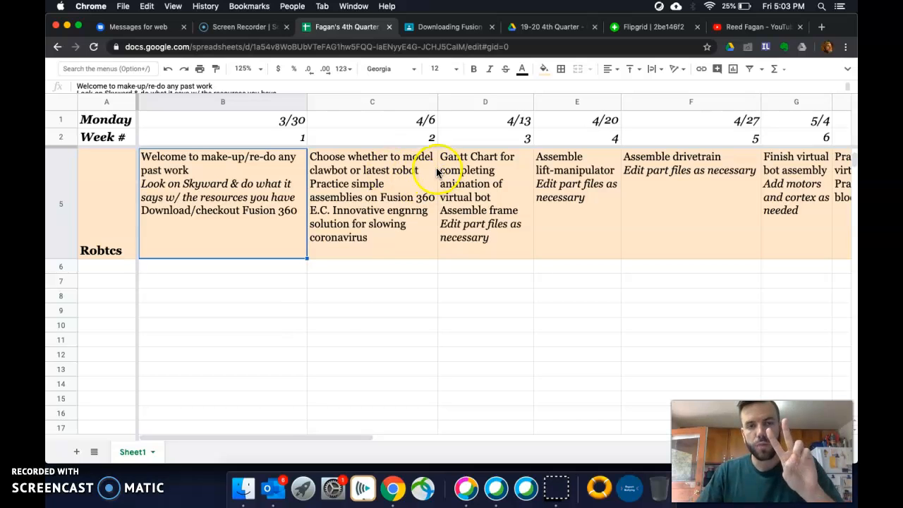